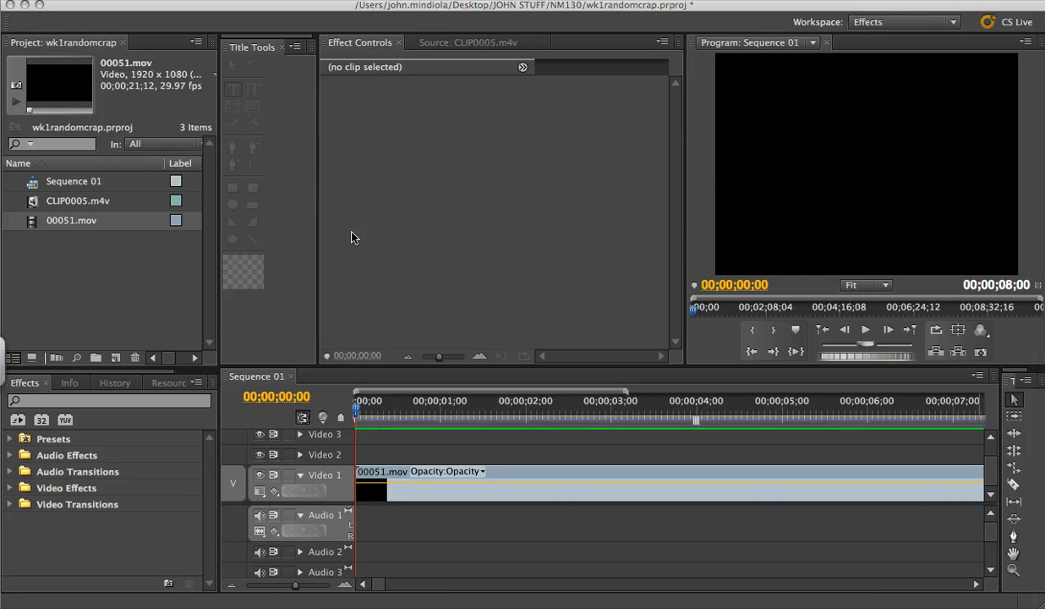
mouse_move(391, 298)
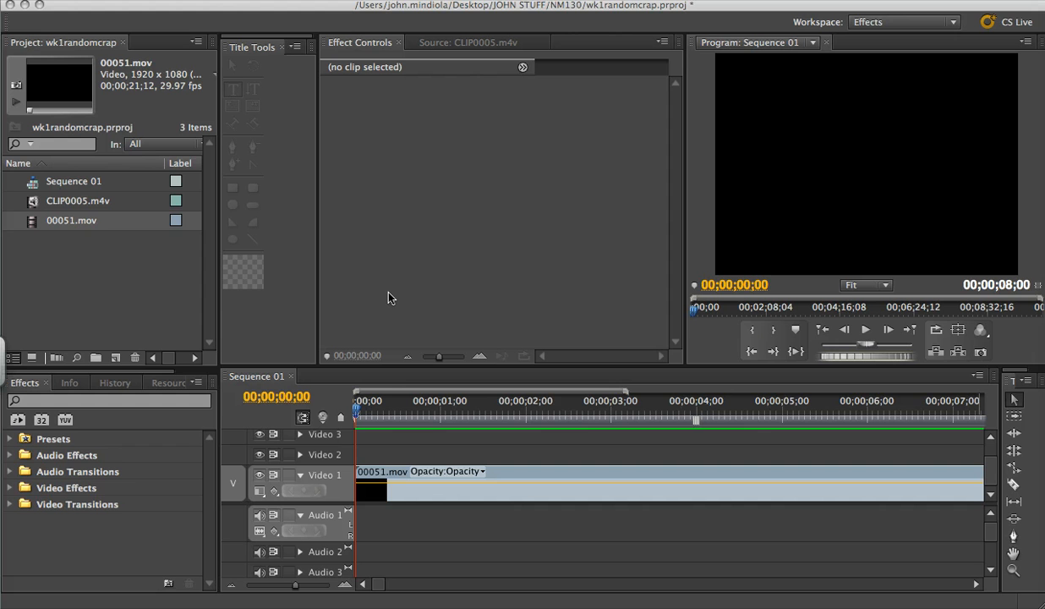
mouse_move(520, 478)
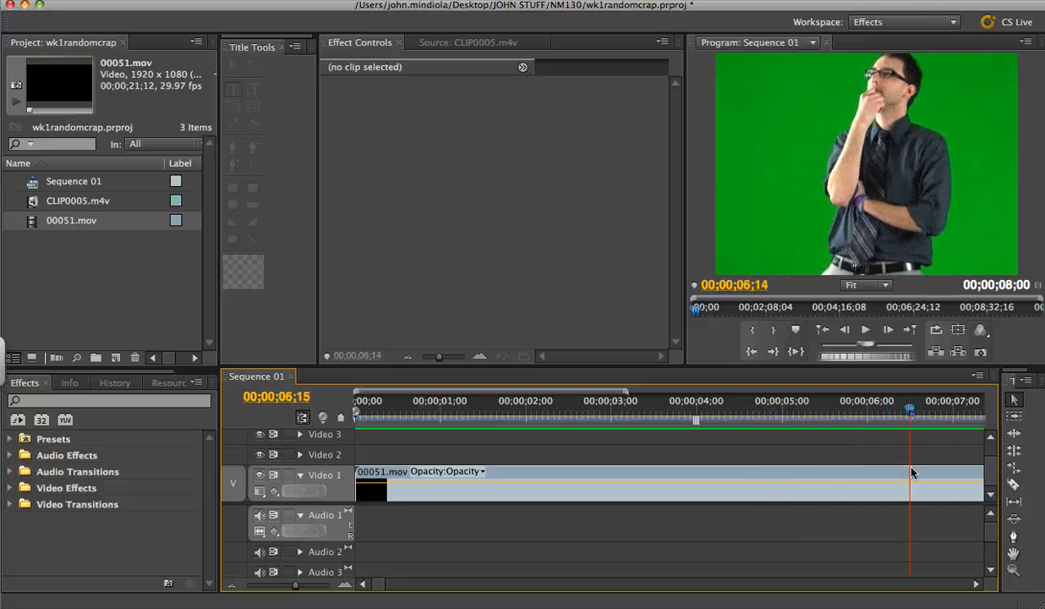
- Select 00051.mov, reveal its Time Remapping speed graph, and widen the Effect Controls area
left_click(672, 414)
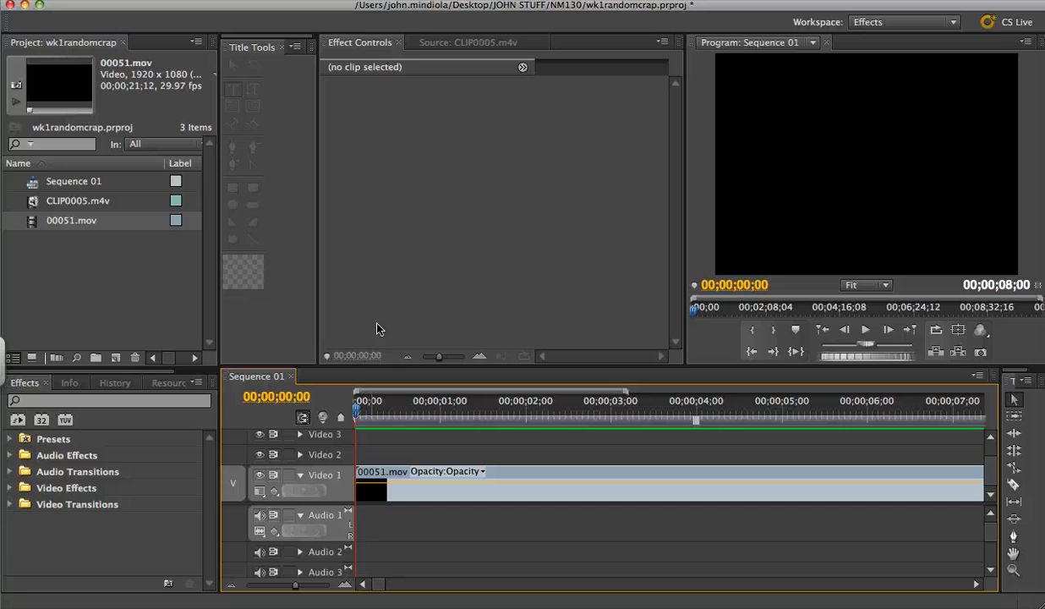
mouse_move(376, 157)
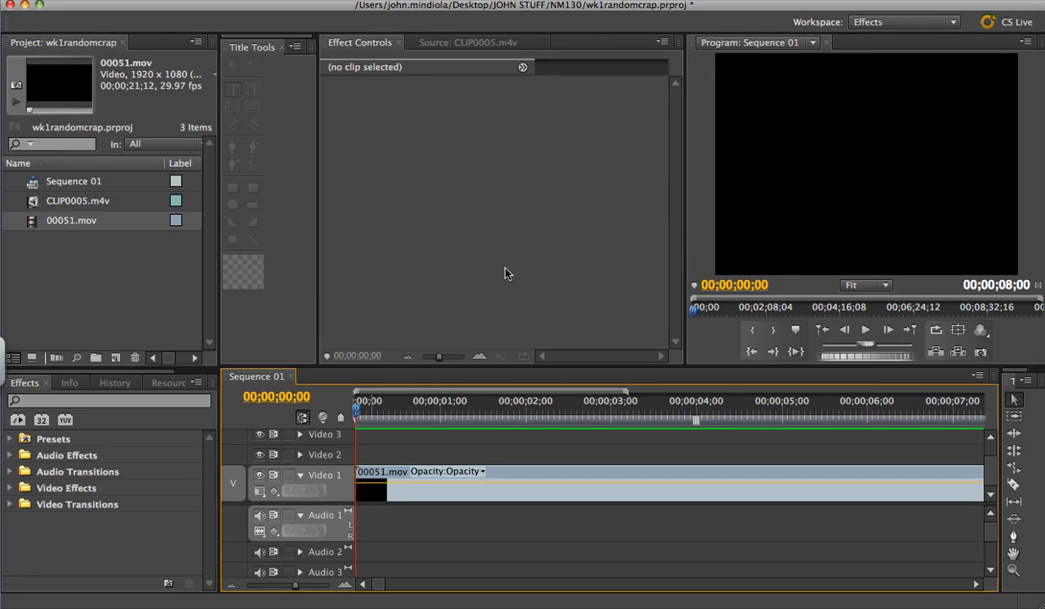
mouse_move(620, 196)
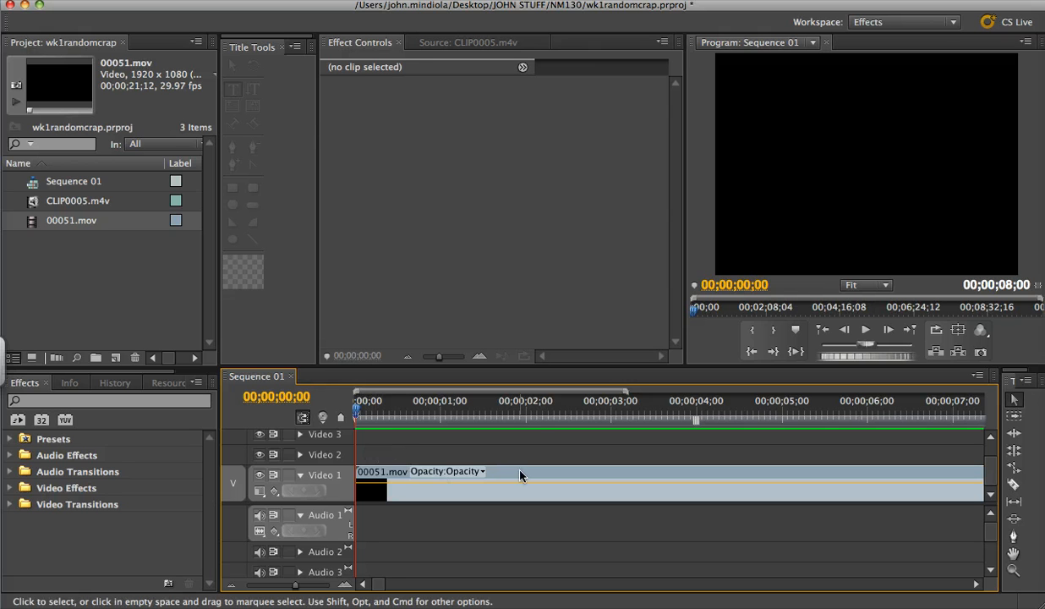
left_click(372, 488)
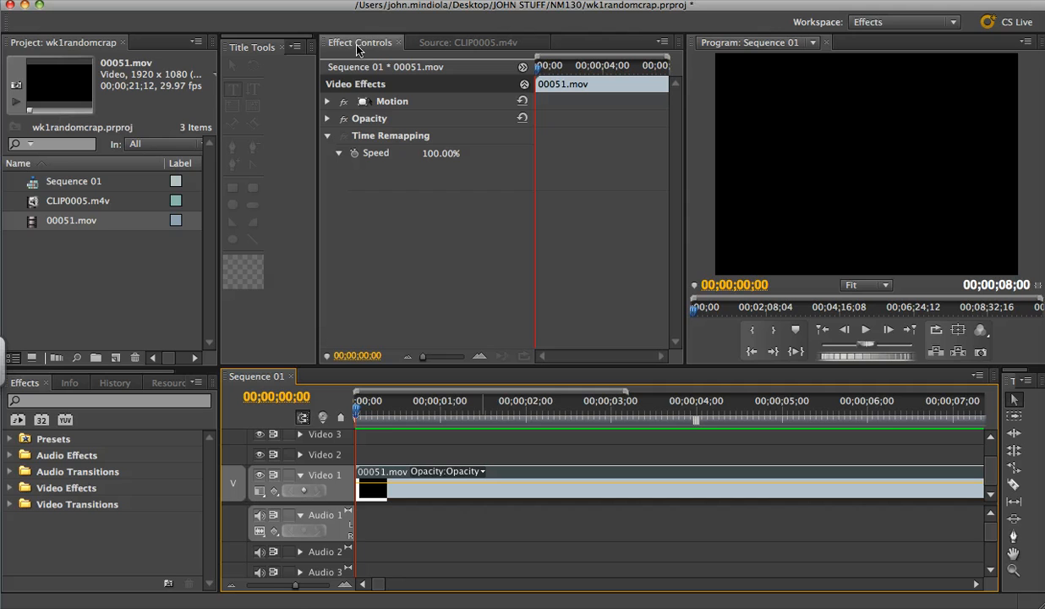
left_click(339, 153)
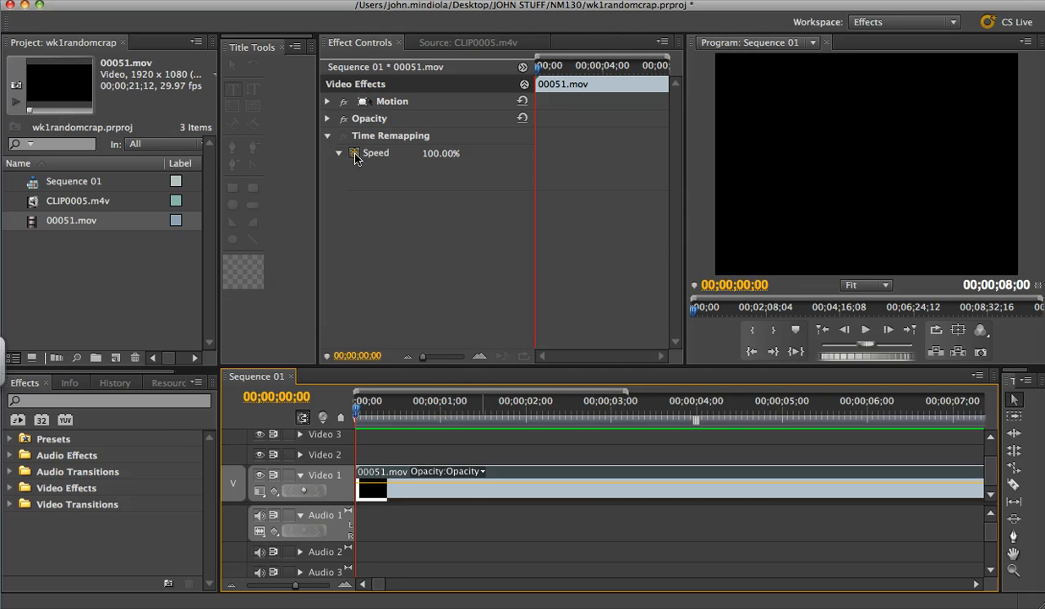
mouse_move(355, 153)
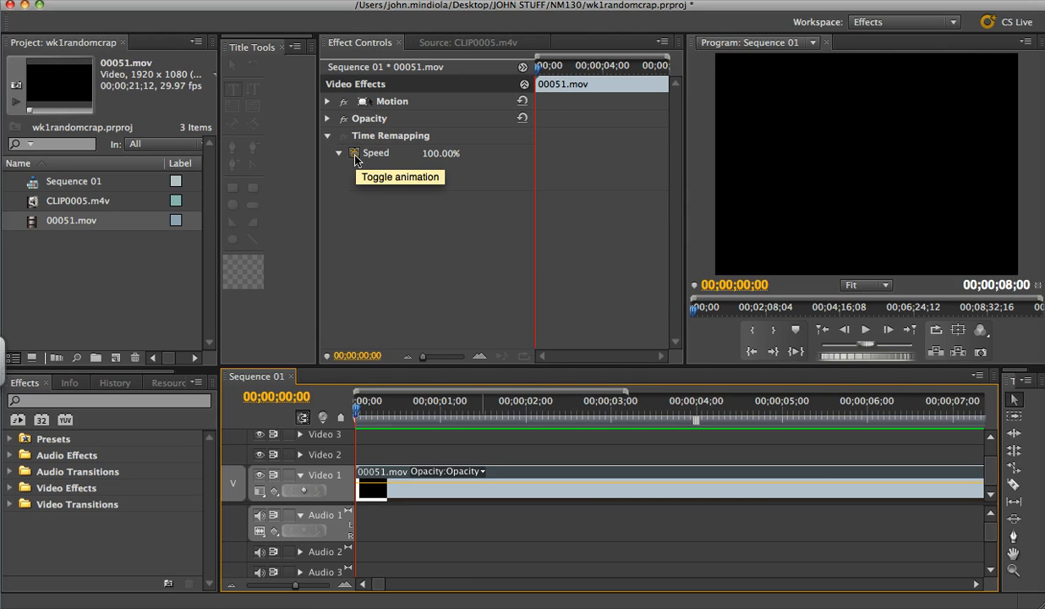
left_click(354, 153)
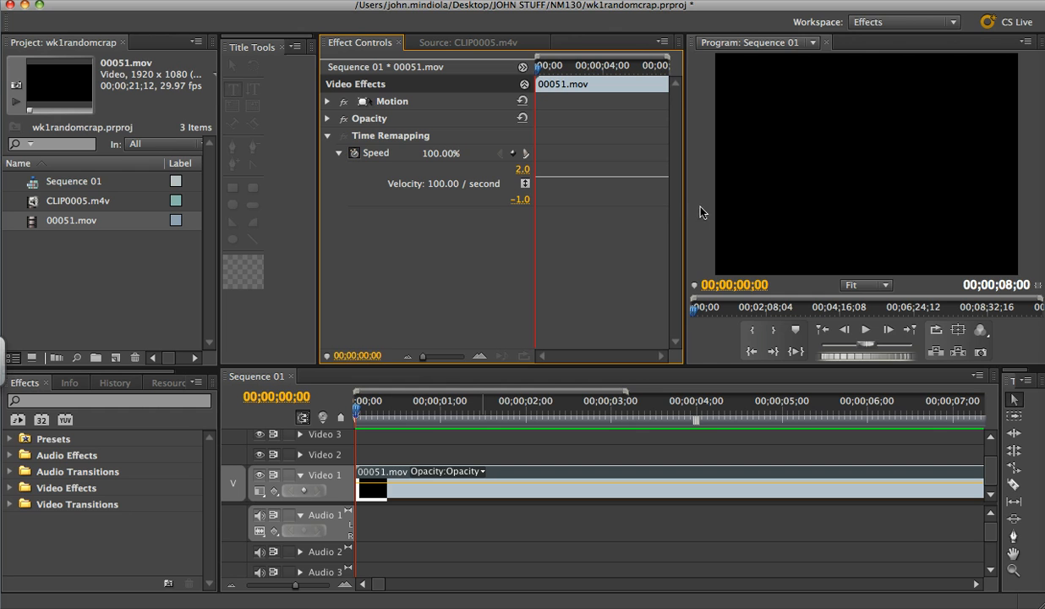
left_click_drag(683, 207, 742, 207)
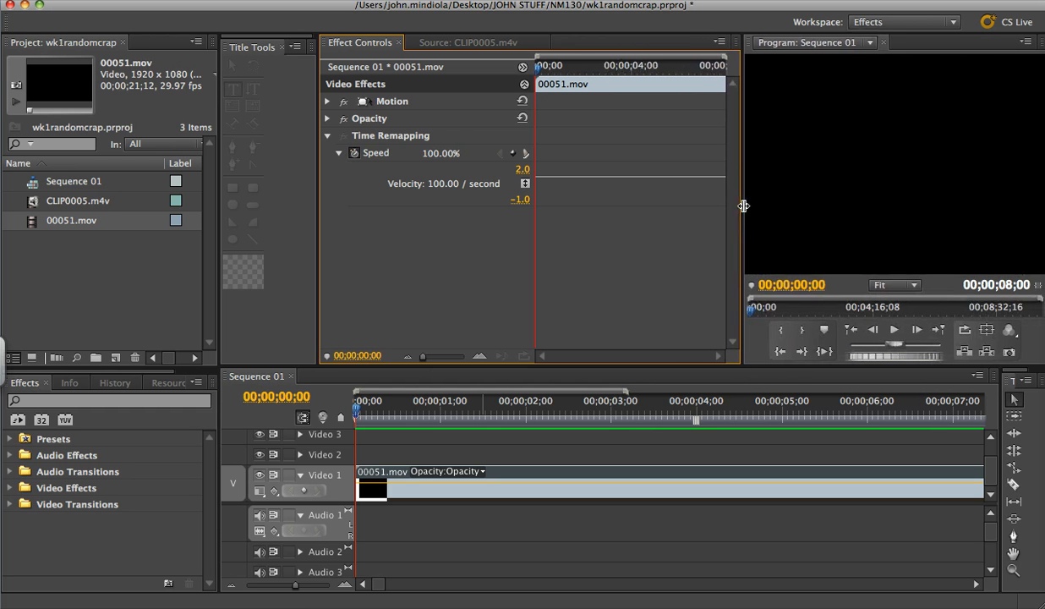
left_click_drag(743, 206, 803, 204)
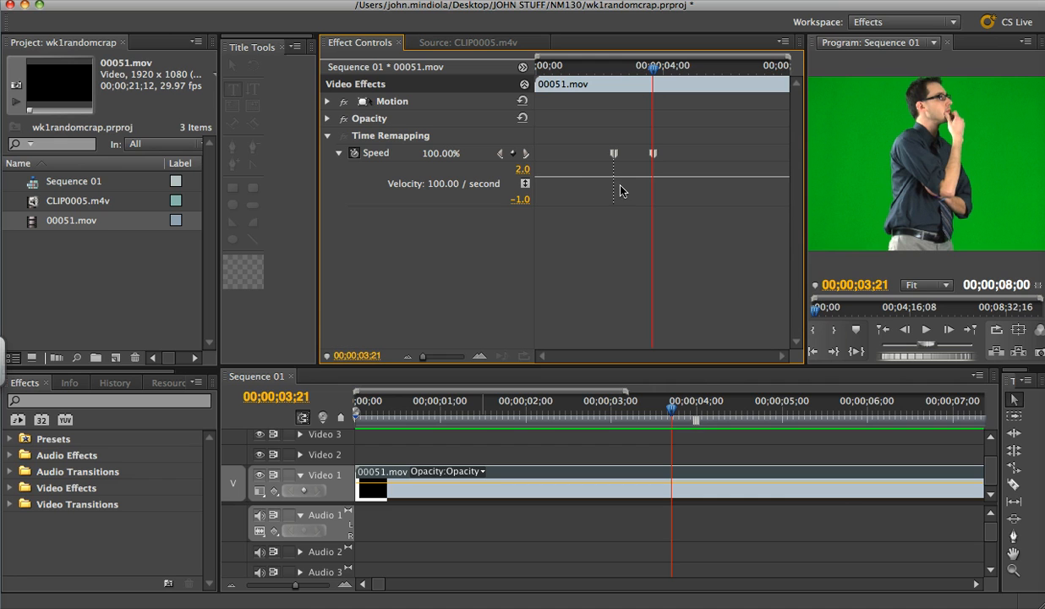
mouse_move(573, 184)
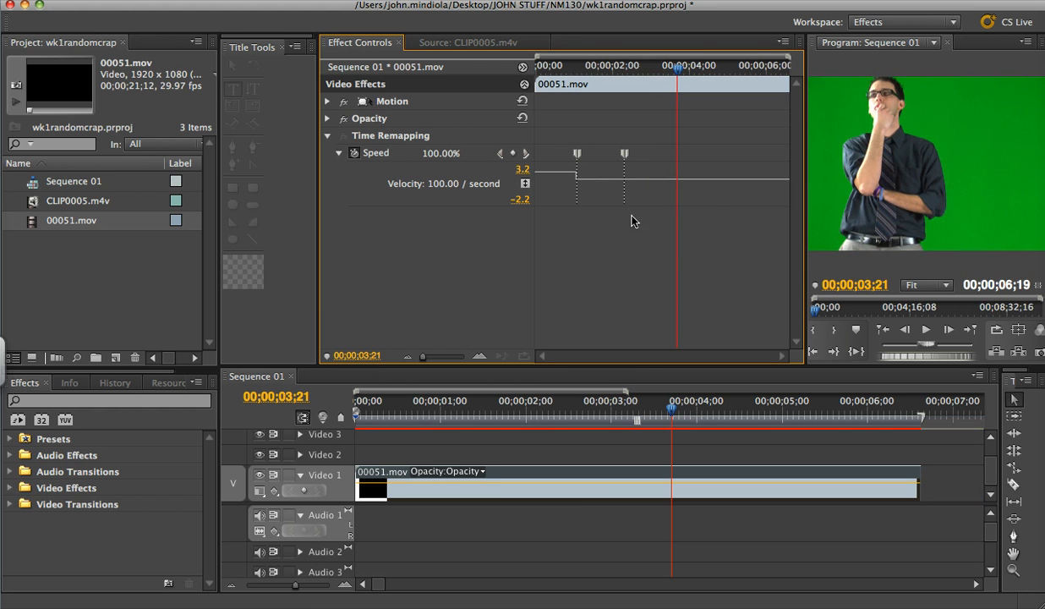
mouse_move(710, 205)
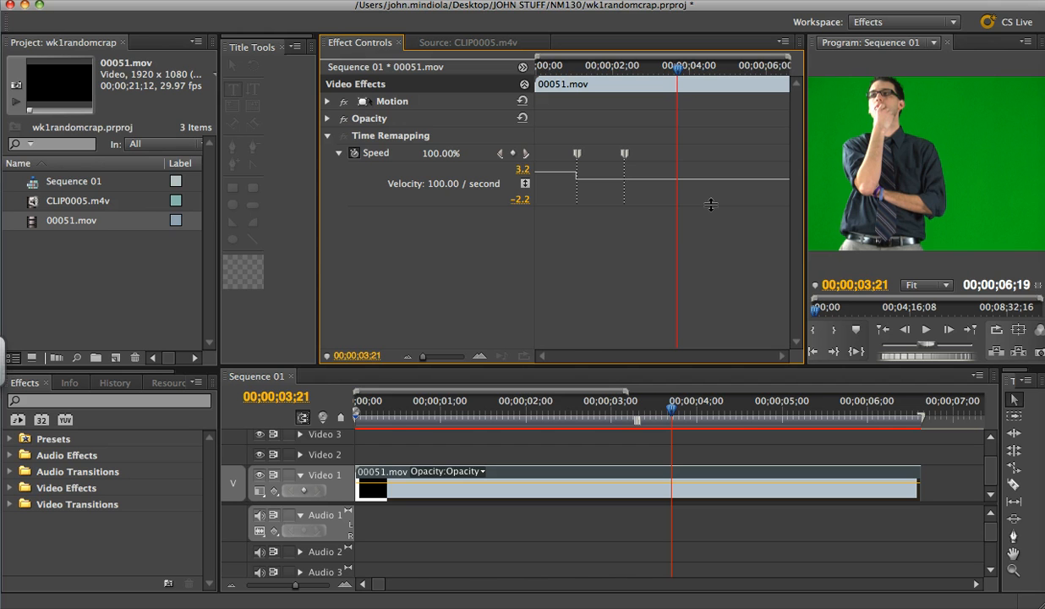
- Enlarge the speed graph and drag the middle section between keyframes down to slow it
left_click_drag(711, 205, 710, 304)
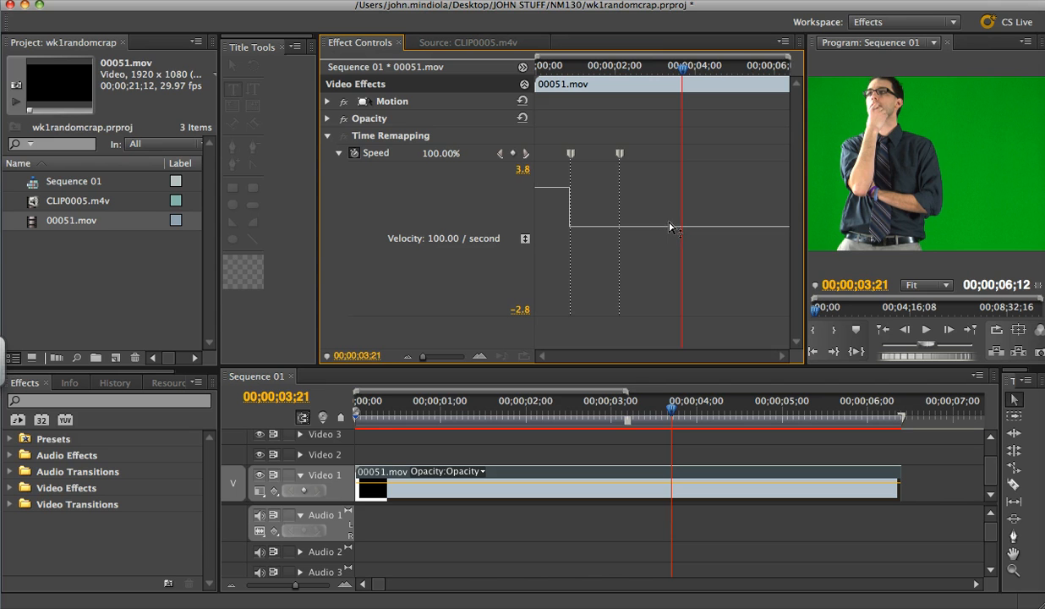
left_click_drag(673, 226, 673, 166)
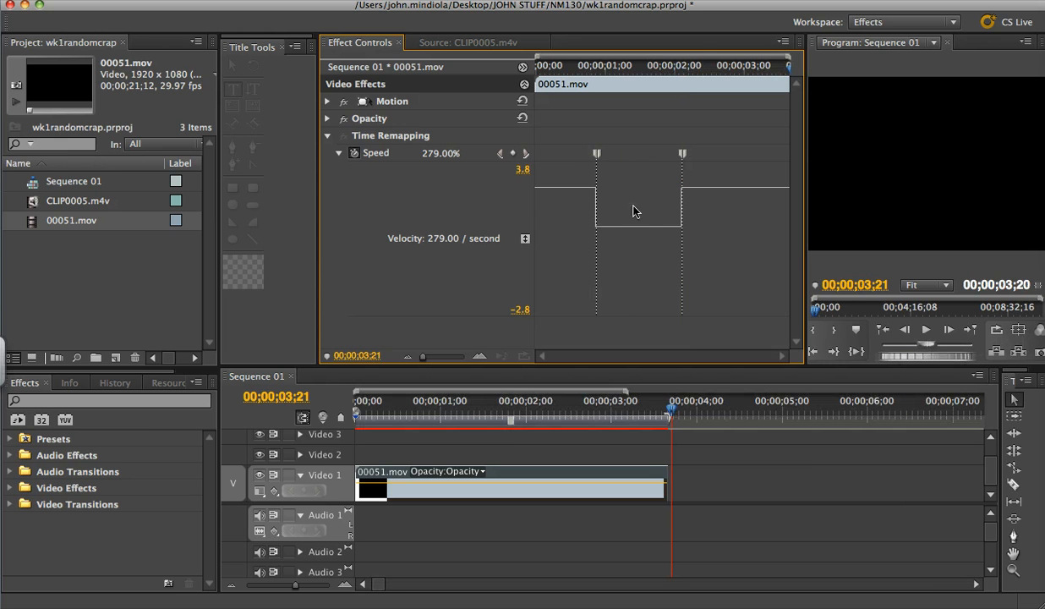
mouse_move(638, 234)
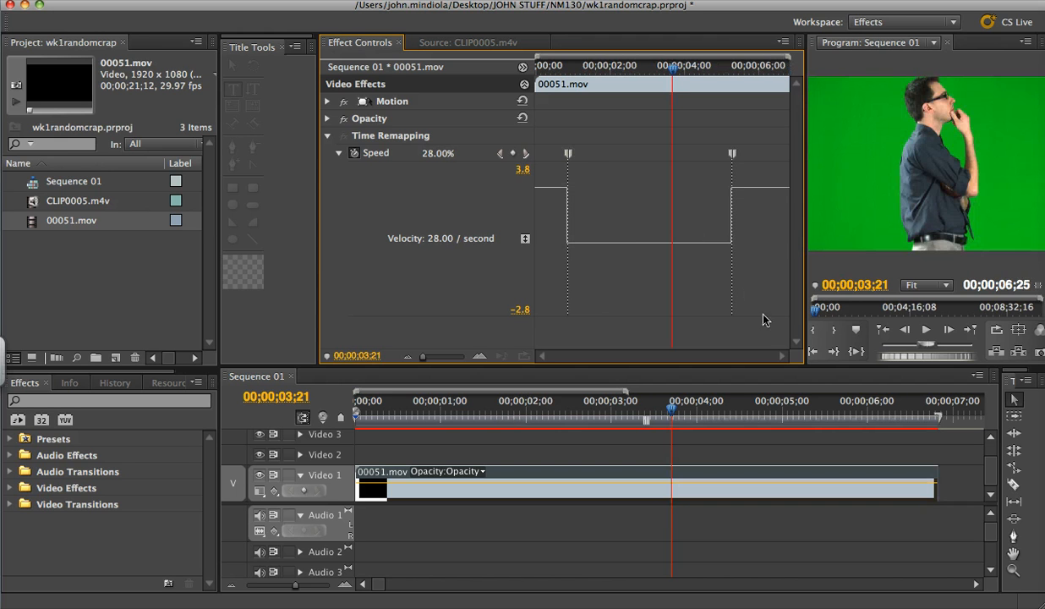
mouse_move(683, 268)
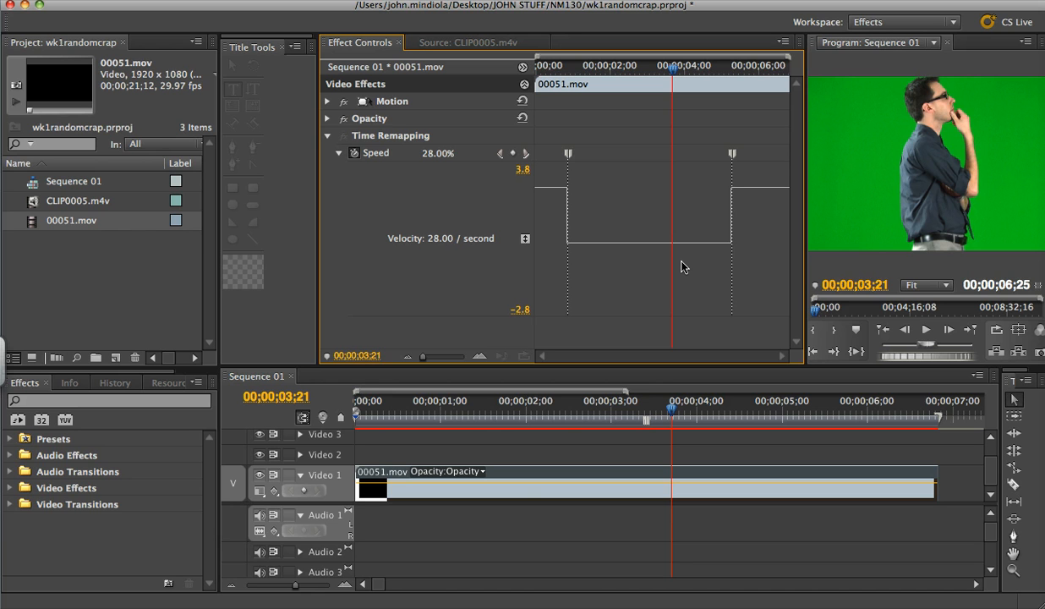
mouse_move(649, 413)
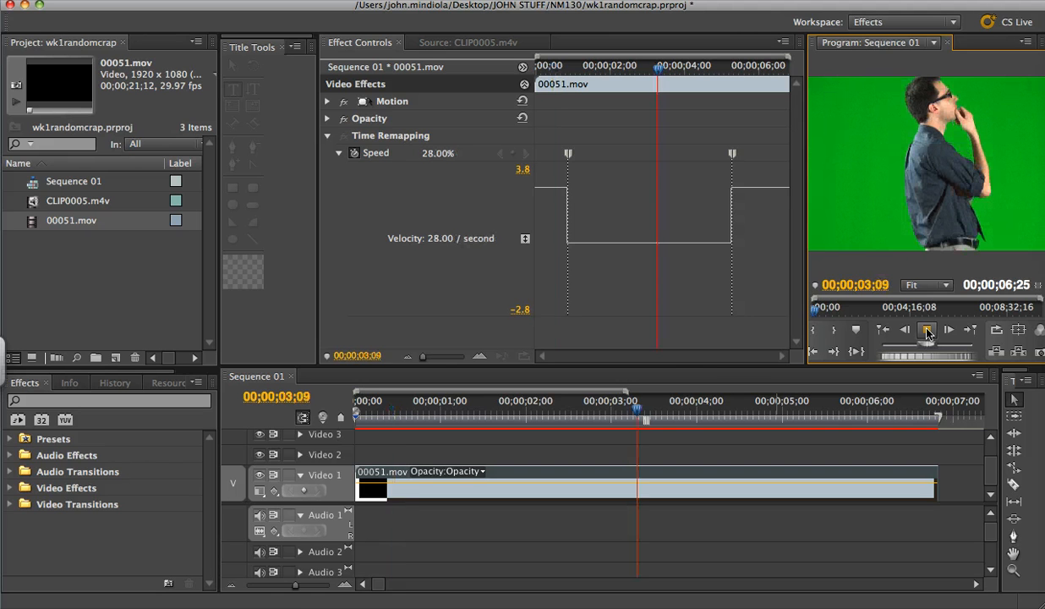
- Play back the sequence with the 28% slow middle section
left_click(926, 330)
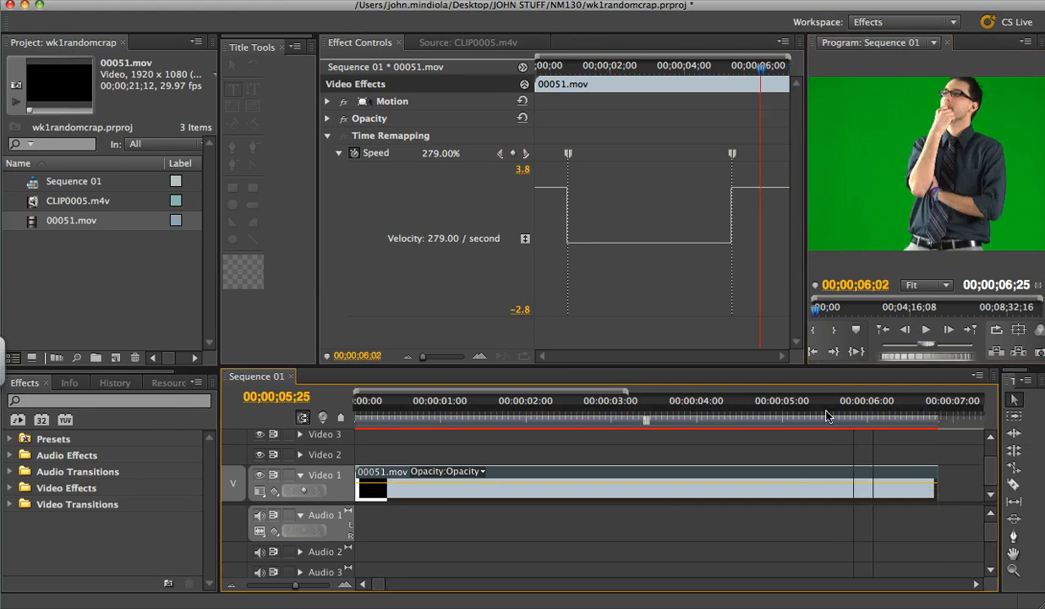
- Turn the speed keyframes into ramps that ease in and out, shortening the clip to 4:06
left_click(355, 414)
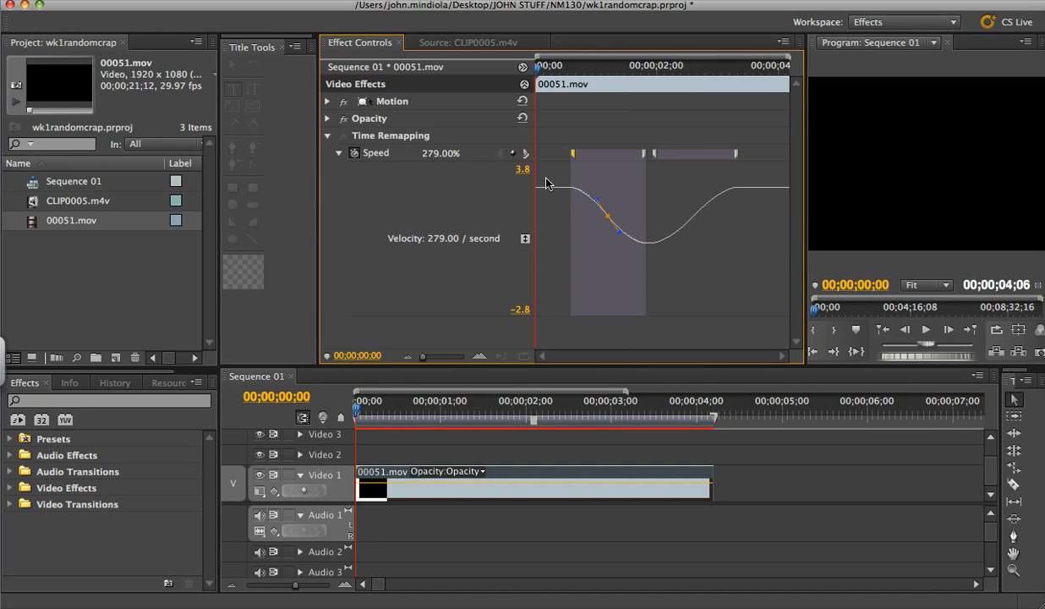
mouse_move(642, 304)
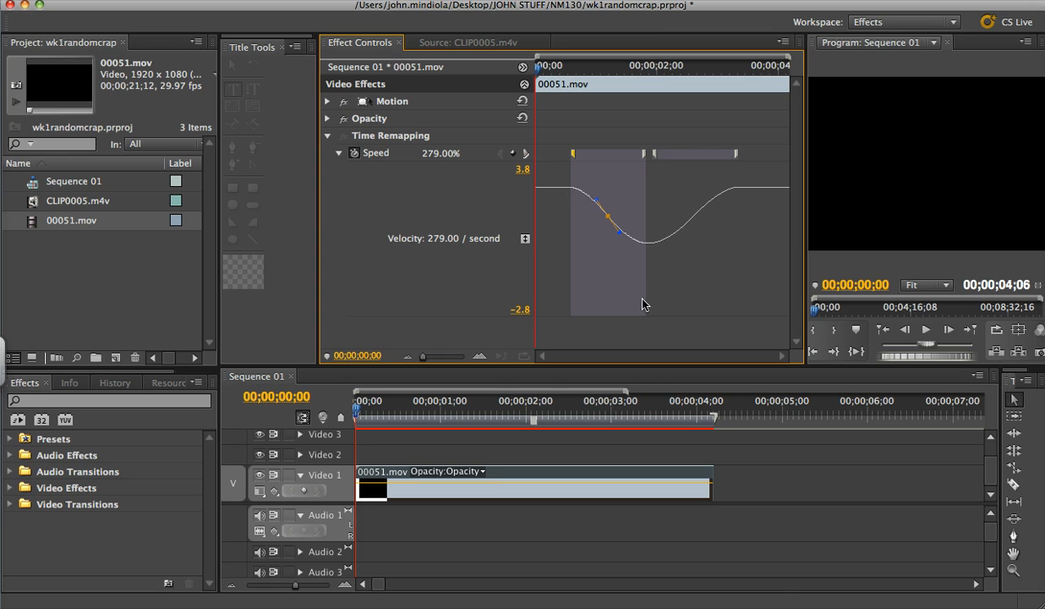
mouse_move(743, 184)
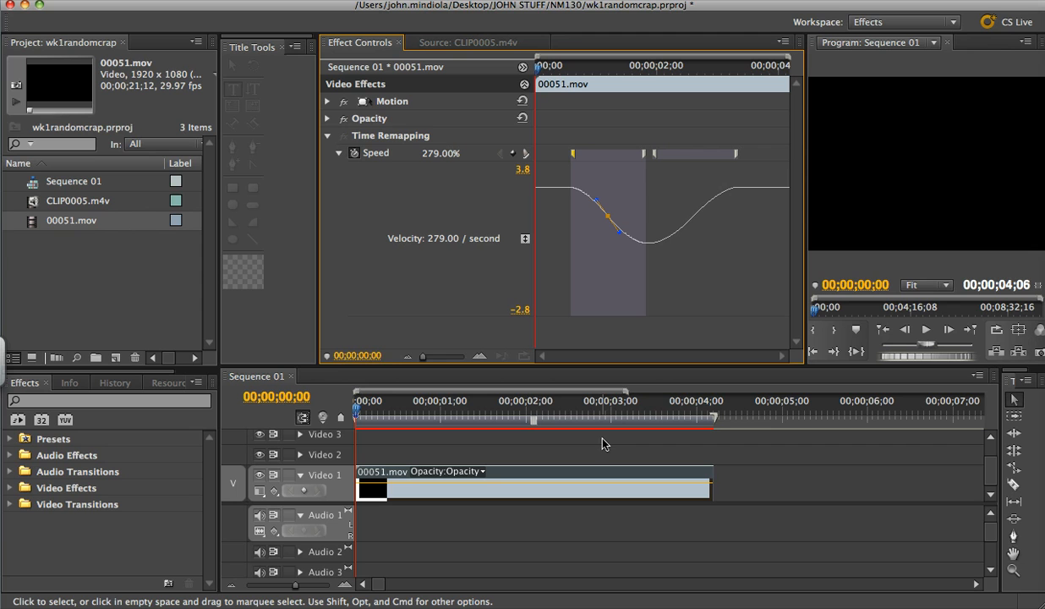
mouse_move(177, 580)
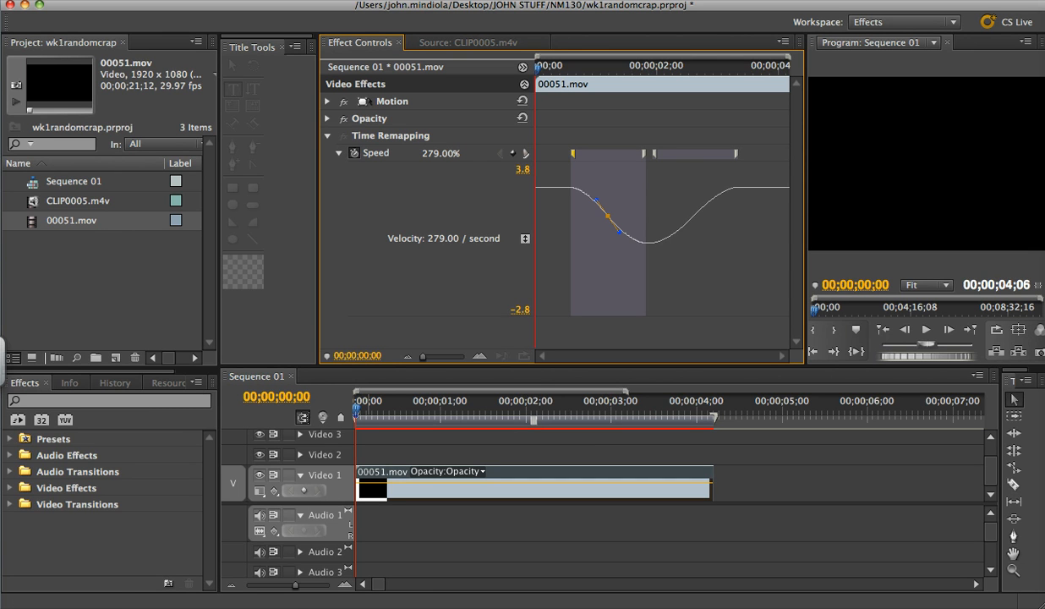
- Render the work area's effects so the eased 00051.mov sequence previews smoothly
left_click(713, 410)
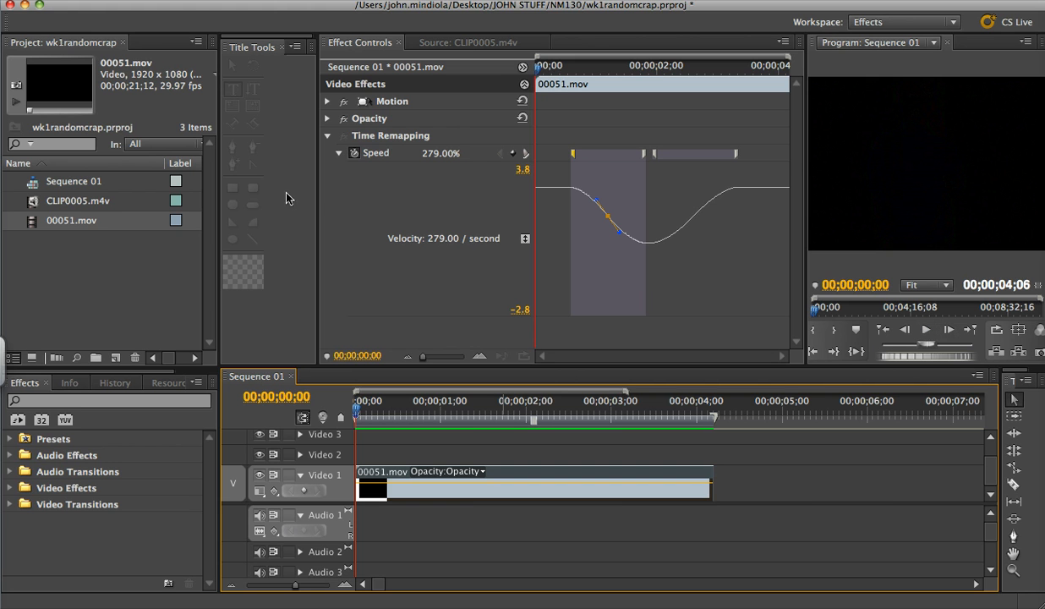
mouse_move(564, 215)
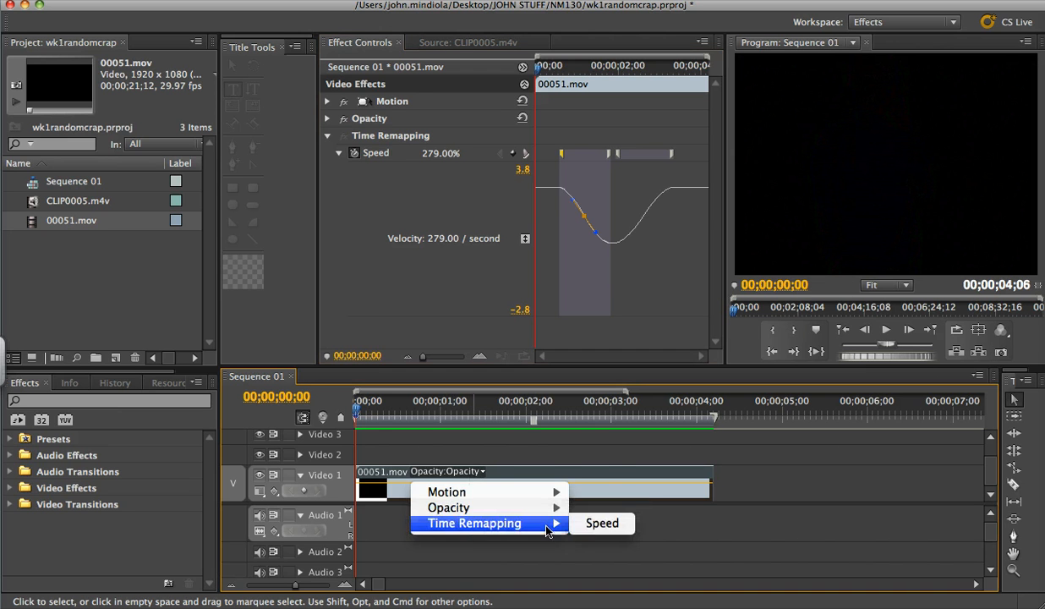
- Show the Time Remapping speed line with keyframes on the 00051.mov timeline clip
left_click(602, 523)
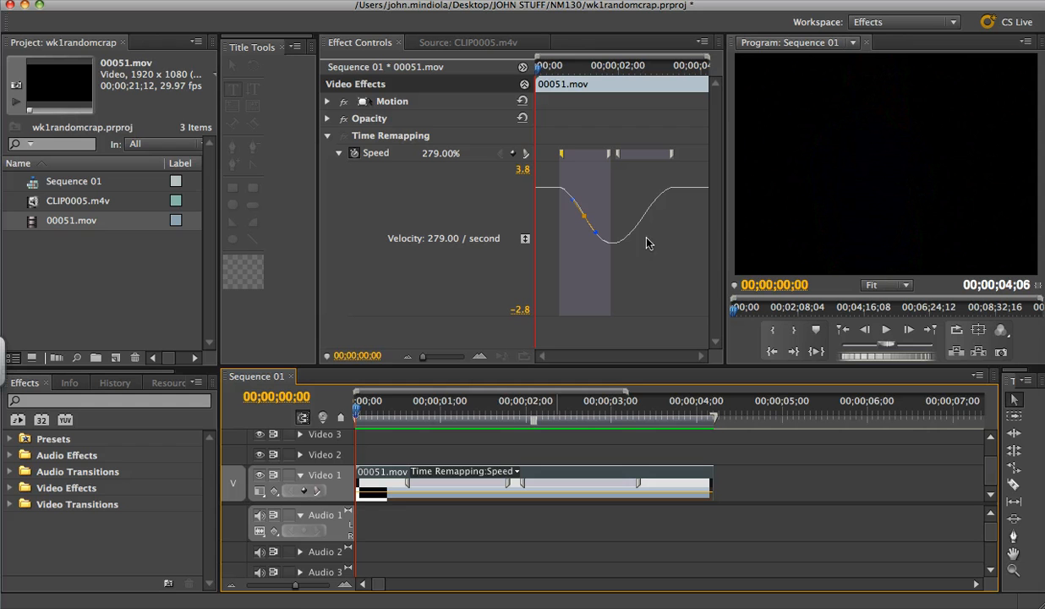
mouse_move(670, 209)
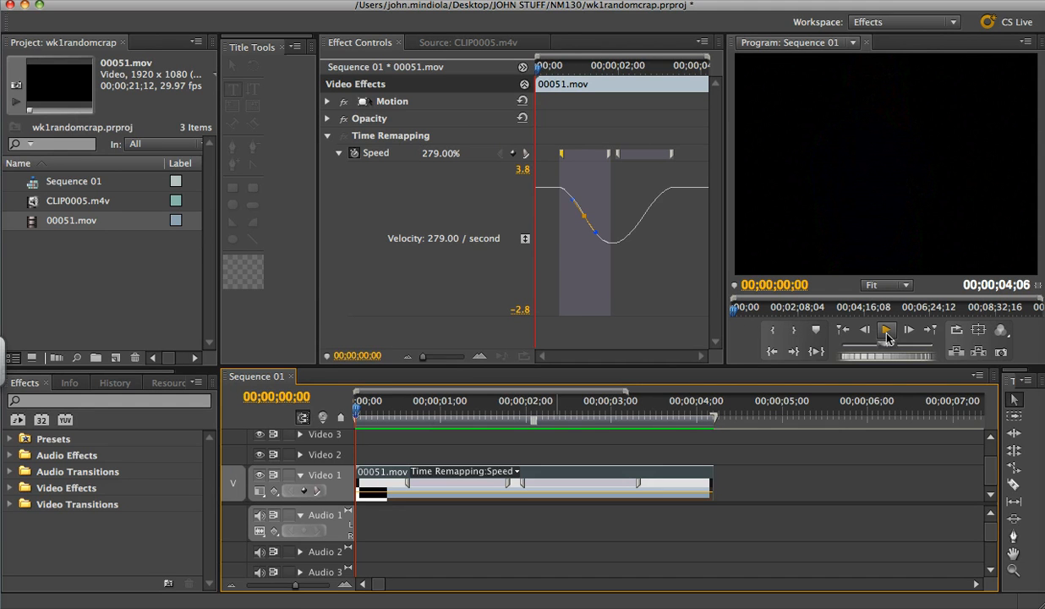
left_click(886, 329)
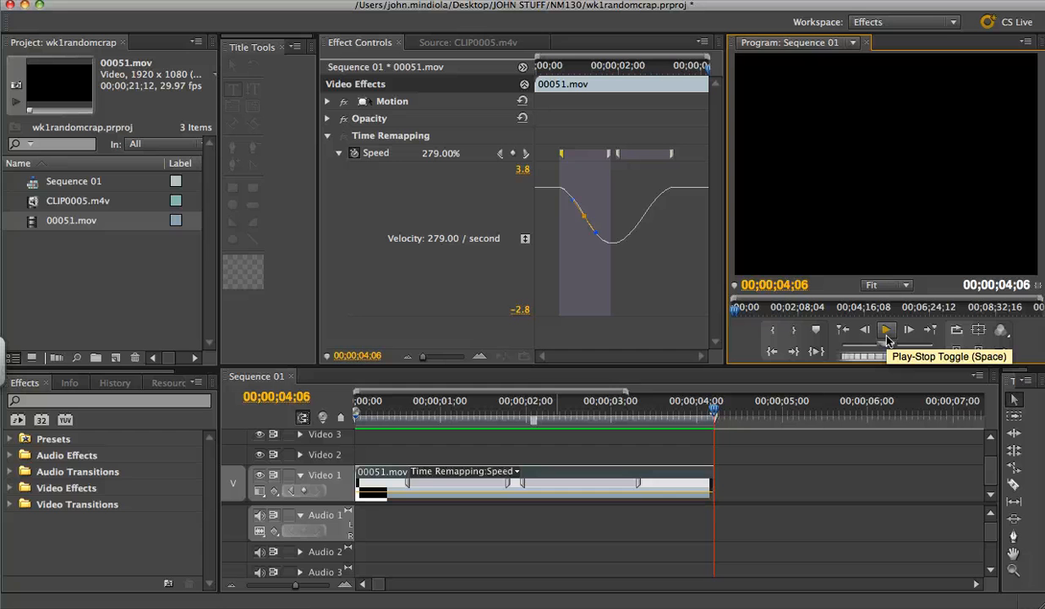
left_click(886, 330)
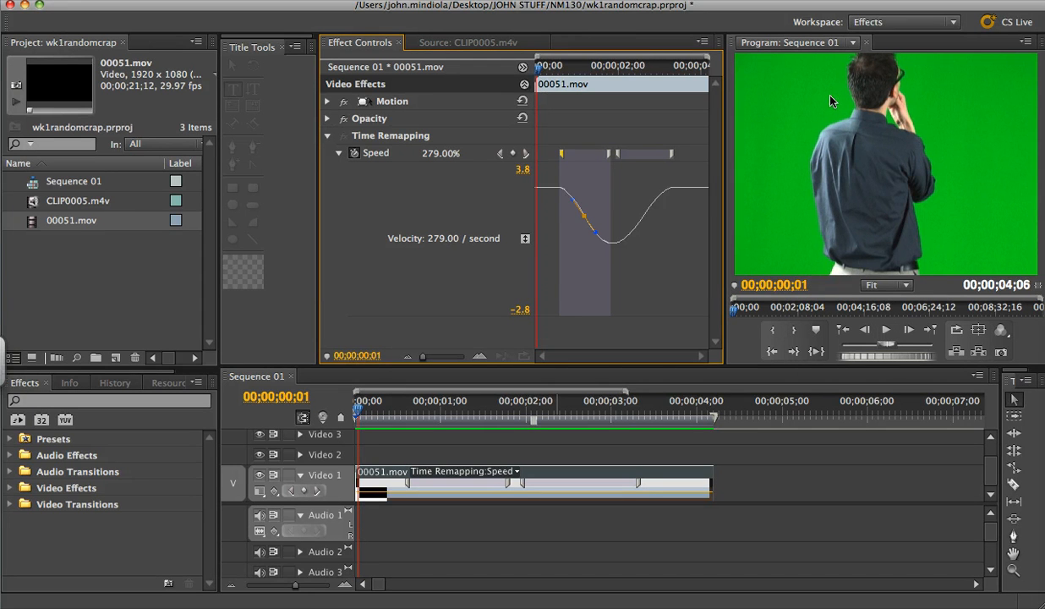
mouse_move(643, 147)
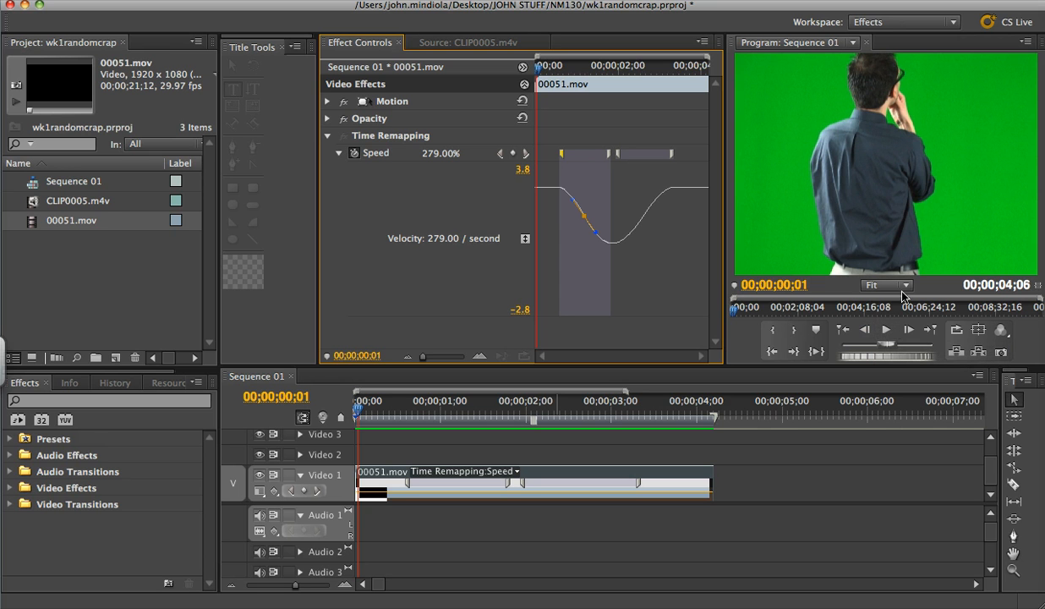
left_click(885, 330)
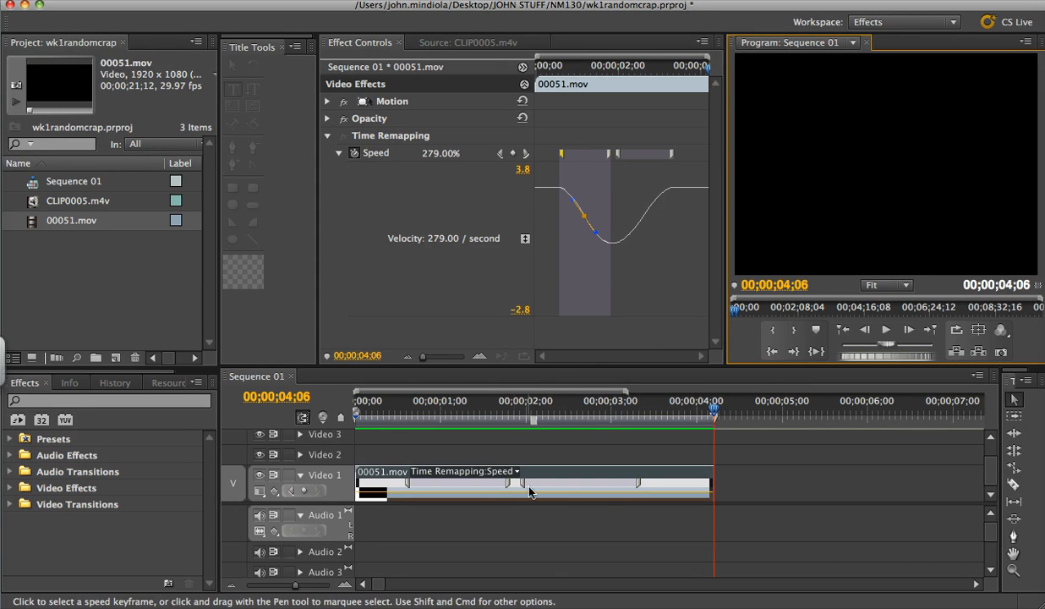
mouse_move(613, 500)
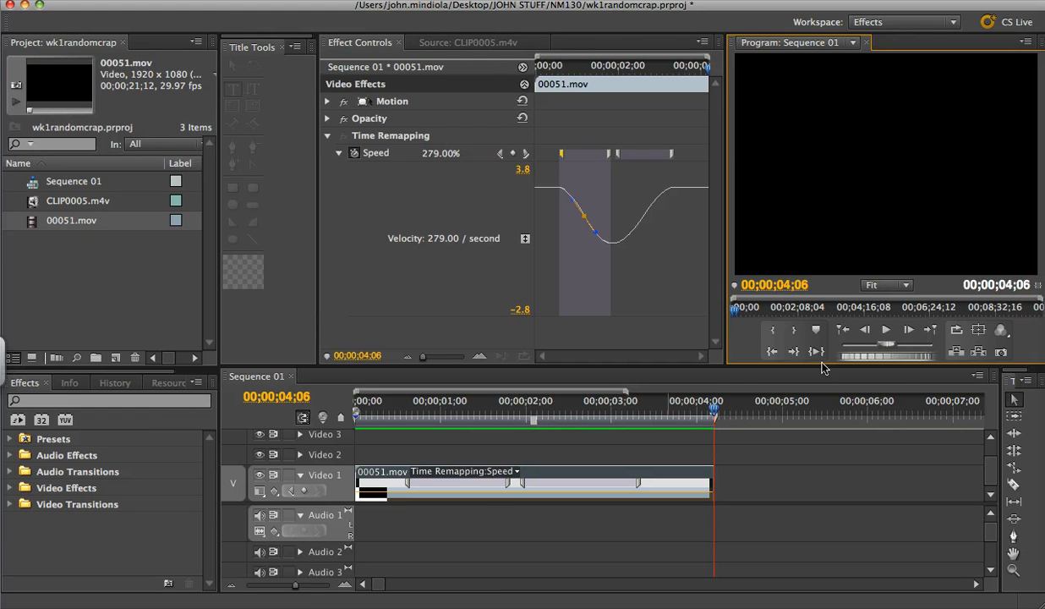
left_click(885, 329)
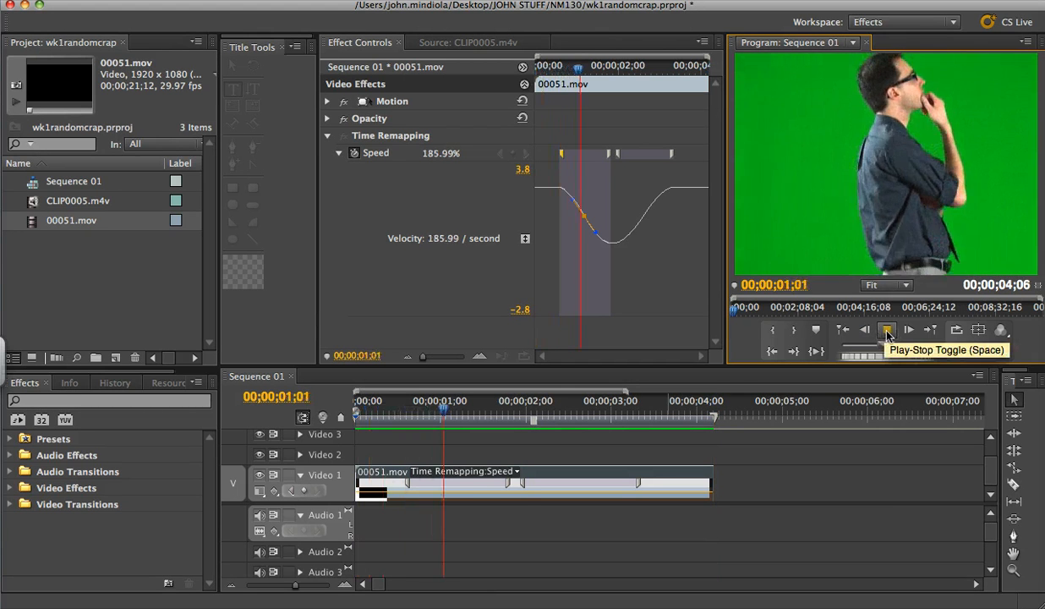
left_click(887, 329)
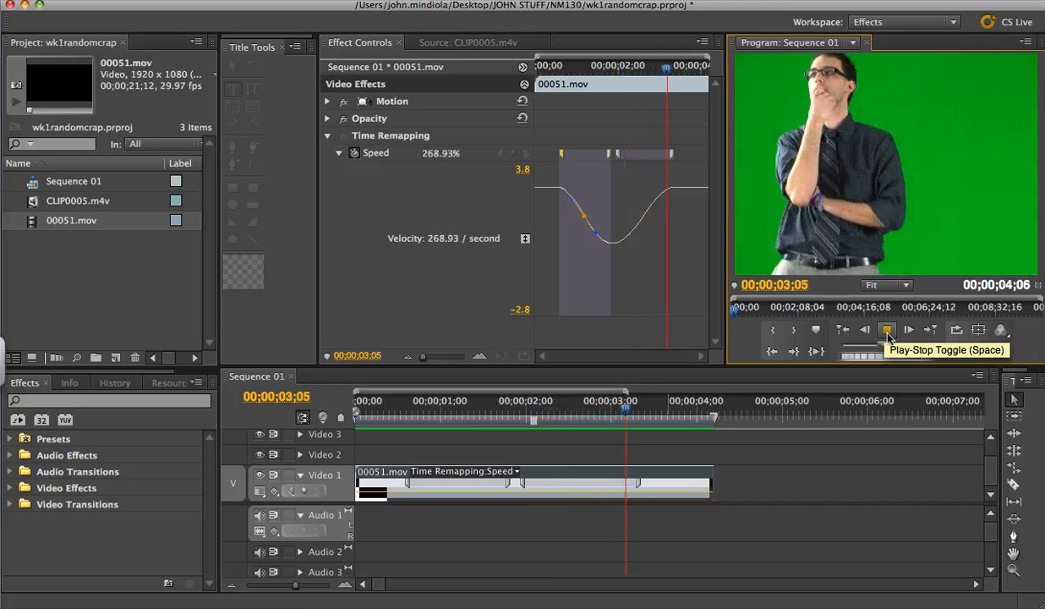
left_click(885, 330)
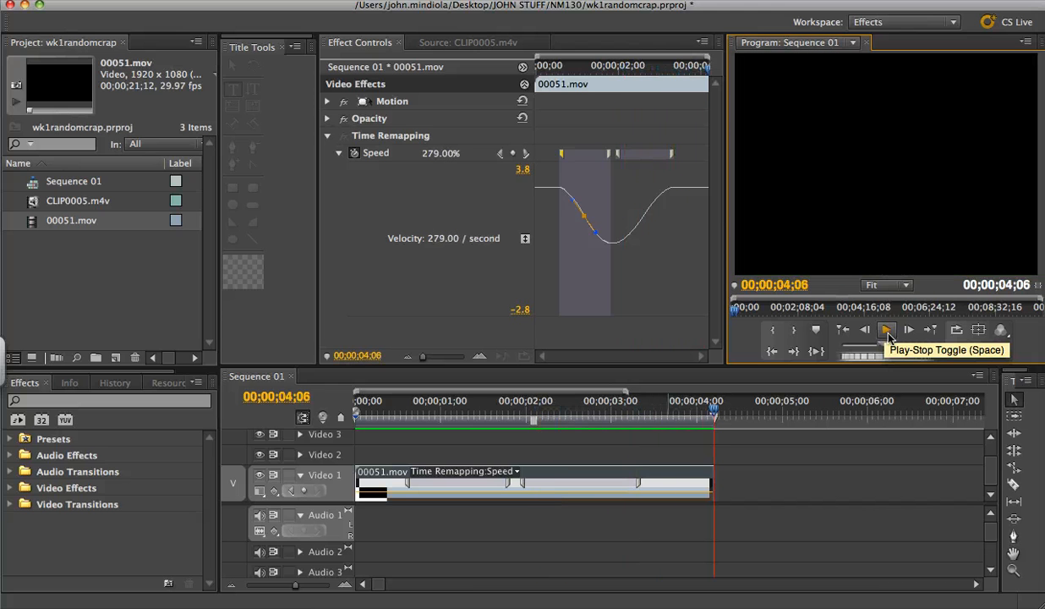
left_click(887, 330)
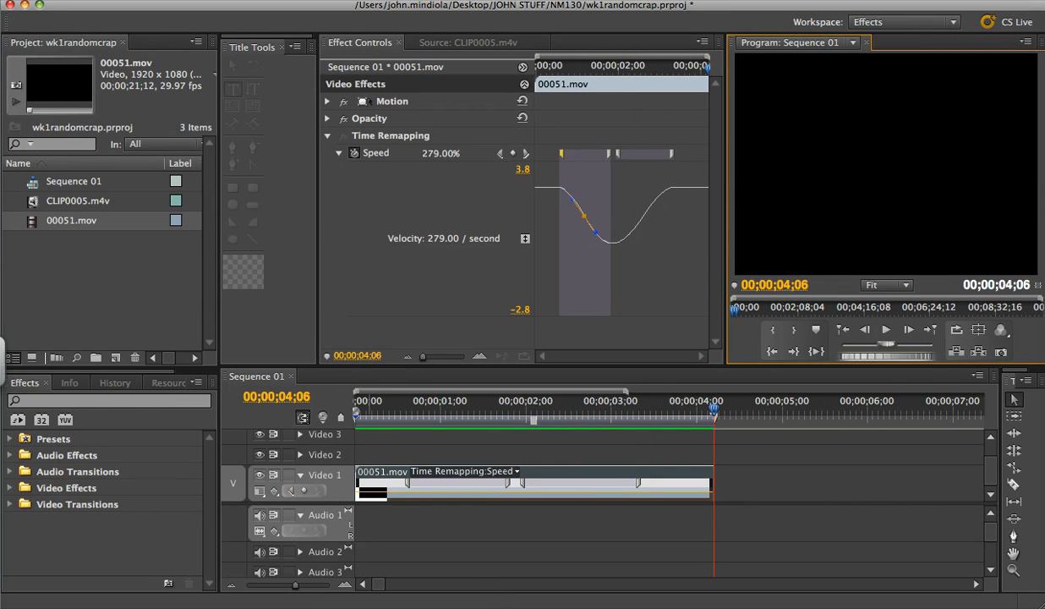